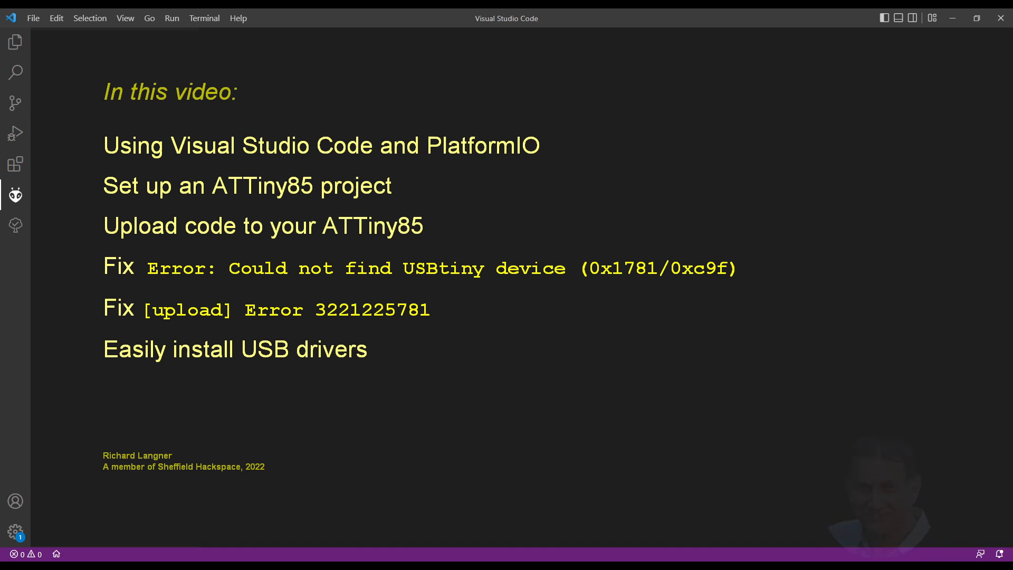
Reach the PlatformIO Home Projects page from the Activity Bar's PlatformIO panel.
left_click(16, 163)
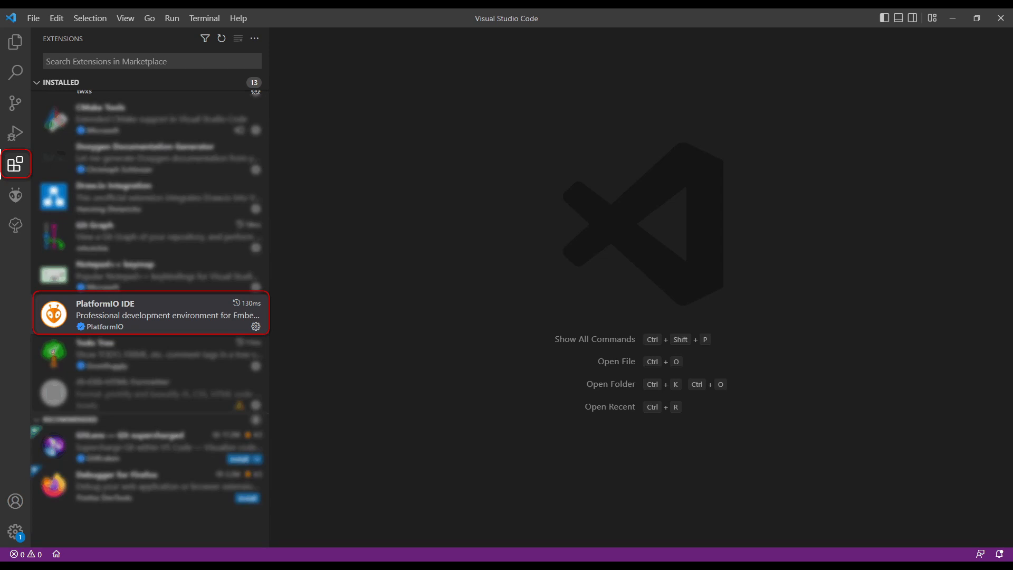
left_click(15, 163)
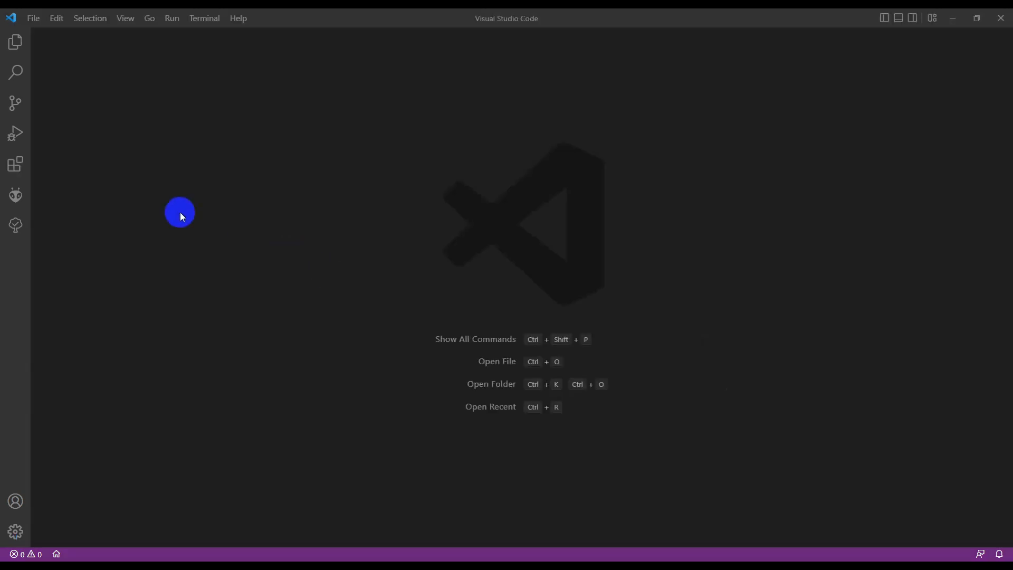
left_click(15, 194)
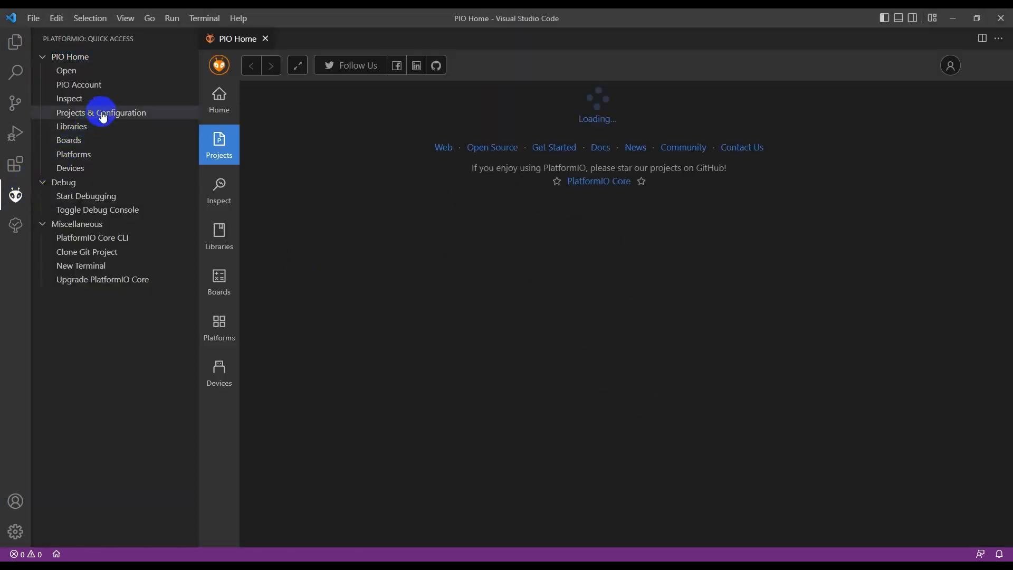
left_click(101, 113)
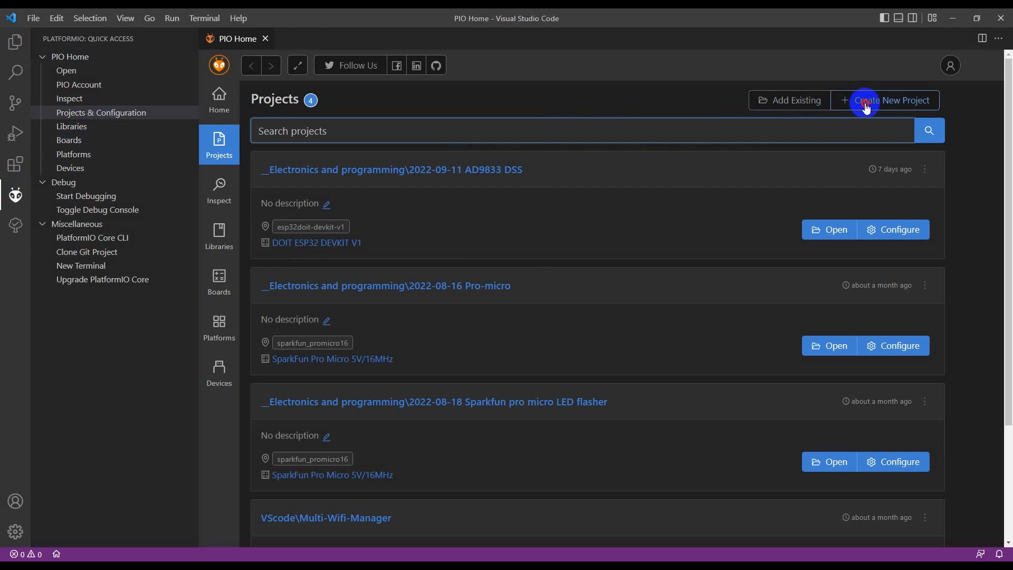
Start a new project named '2022-09-18 Tiny85 blink' on the Generic ATtiny85 board.
left_click(890, 100)
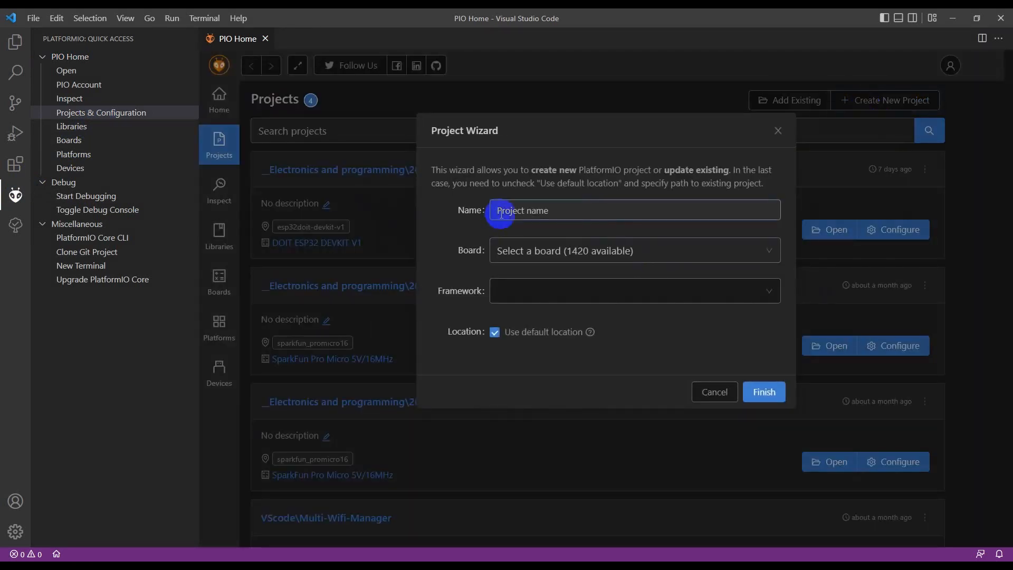
type("2022-09-18 Tiny85 blink")
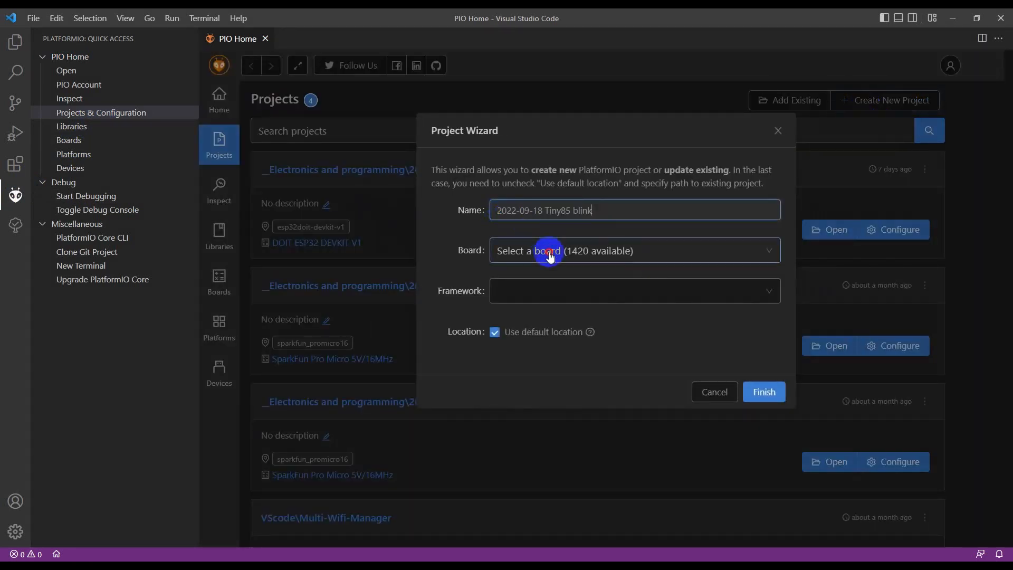
type("attiny8")
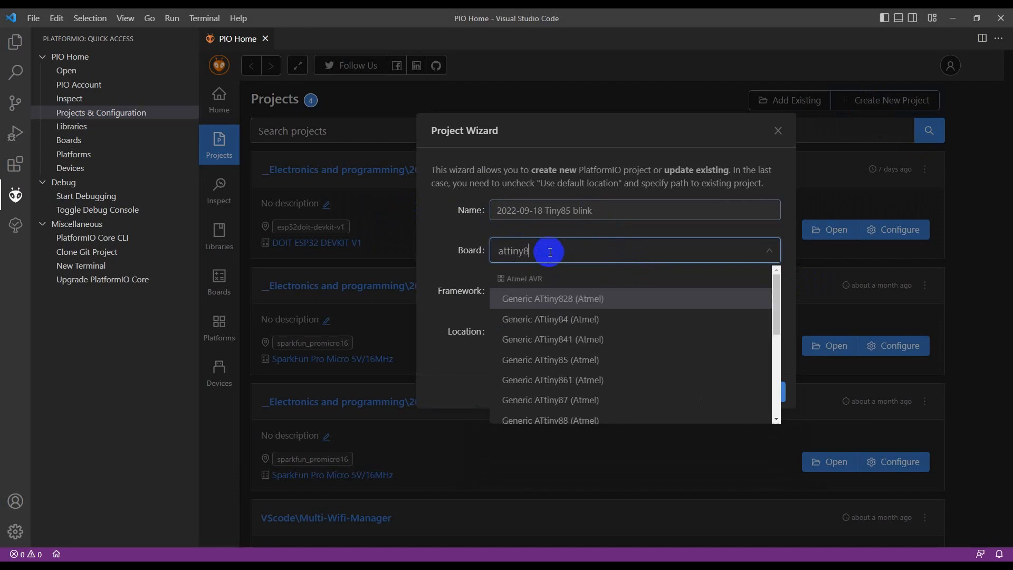
left_click(550, 359)
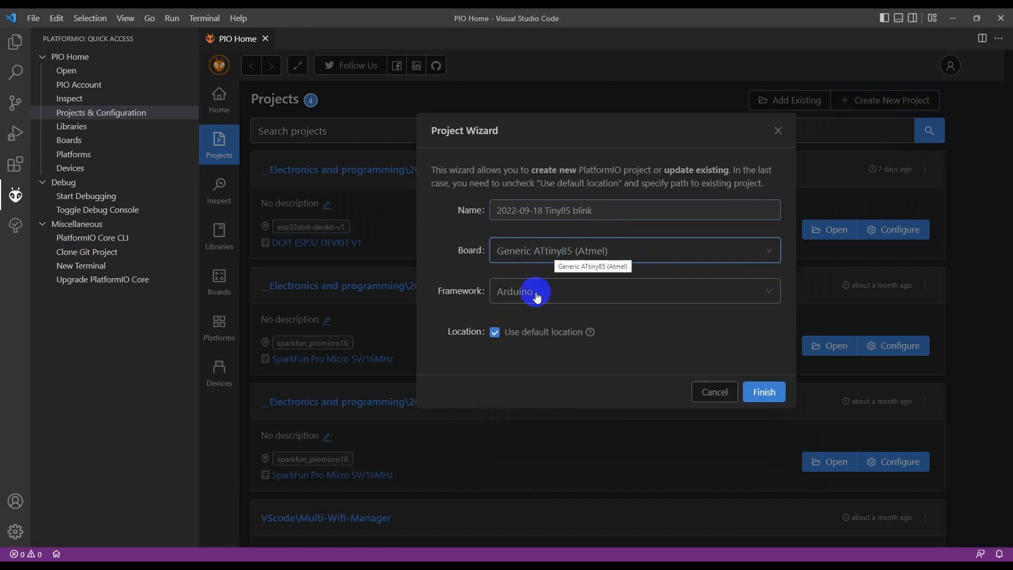
Store the project in the electronics and programming folder instead of the default location and finish.
left_click(495, 332)
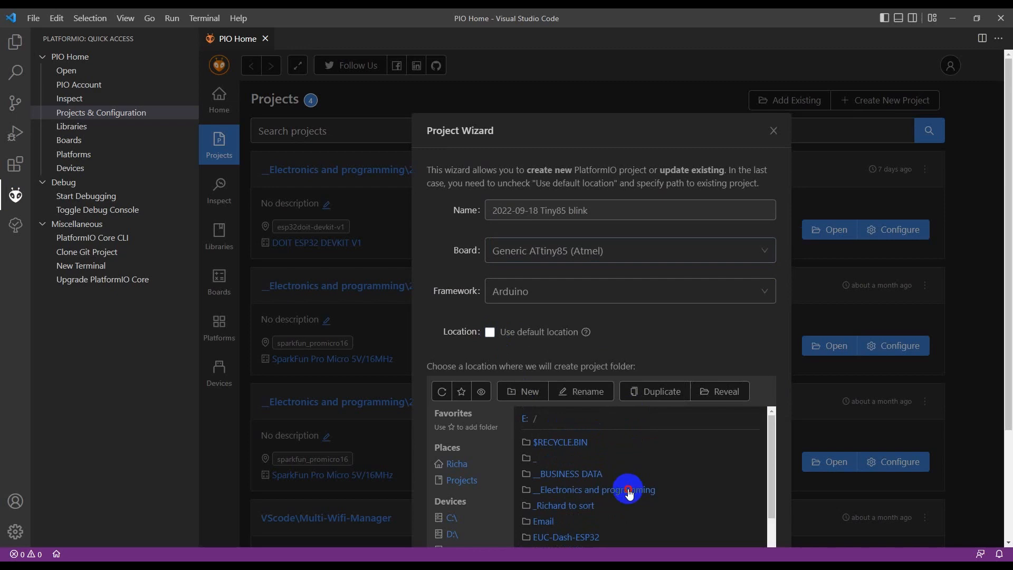
double_click(609, 488)
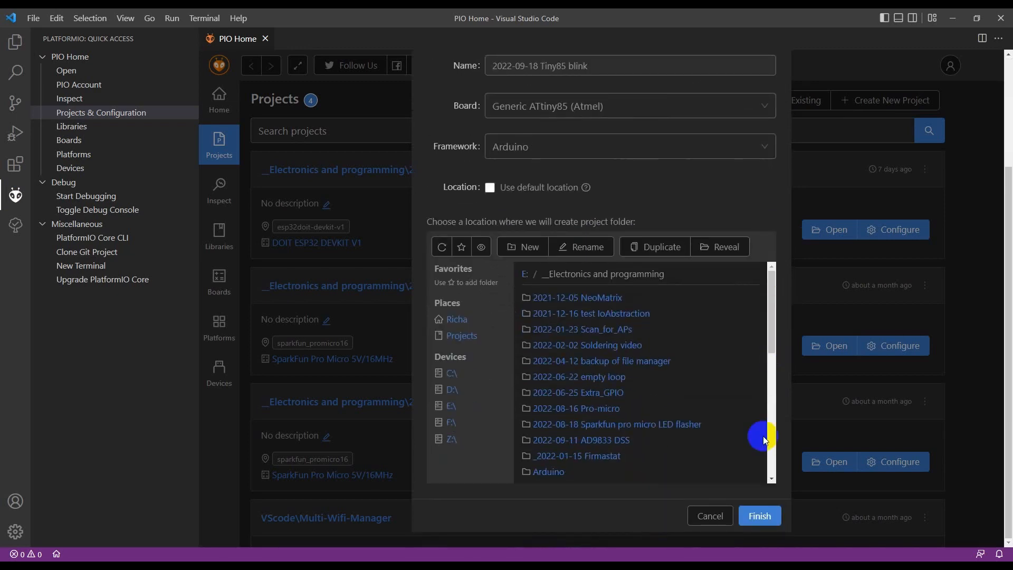
left_click(758, 515)
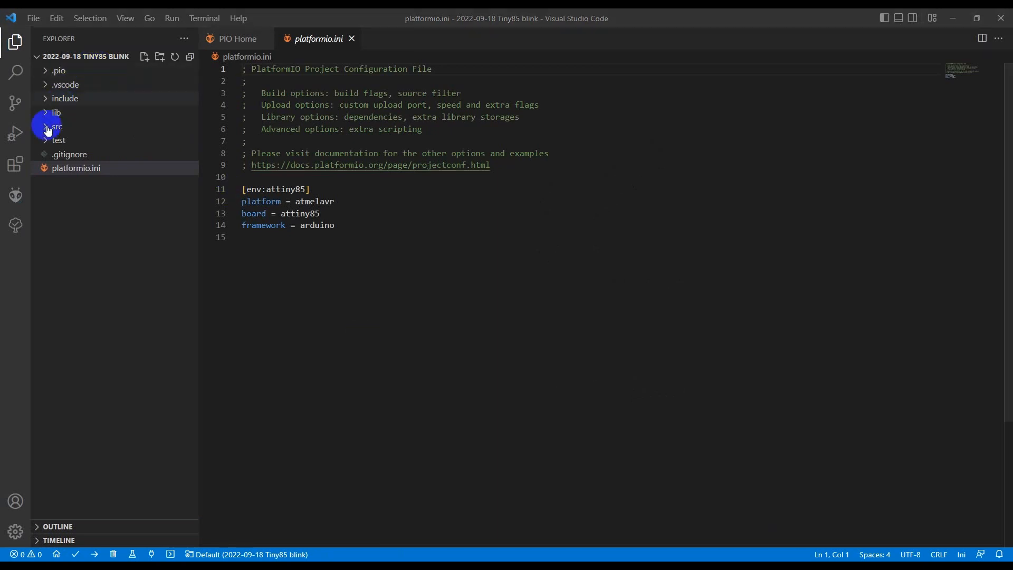
Expand the src folder to reach main.cpp for the blink sketch.
left_click(56, 126)
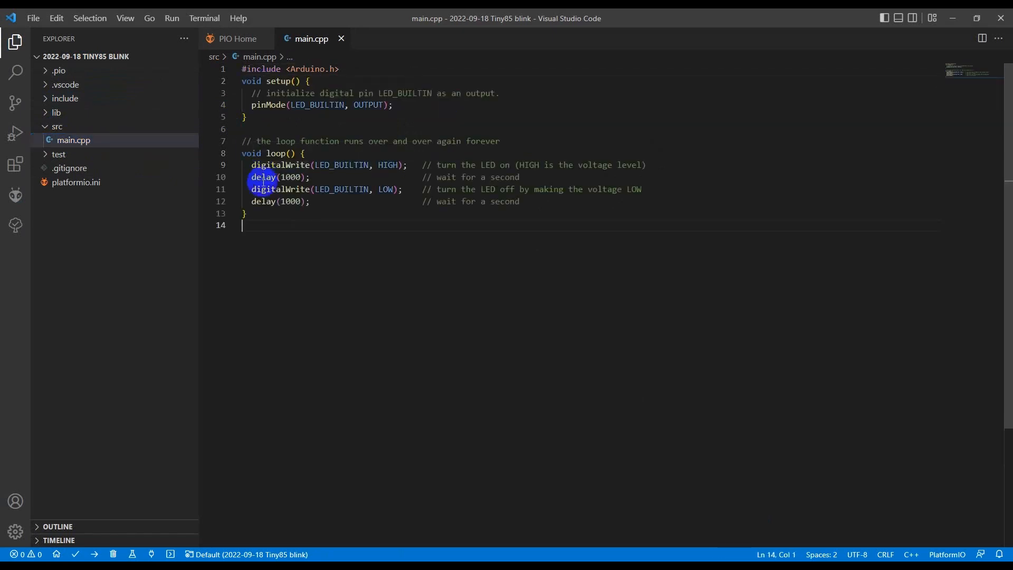
mouse_move(77, 554)
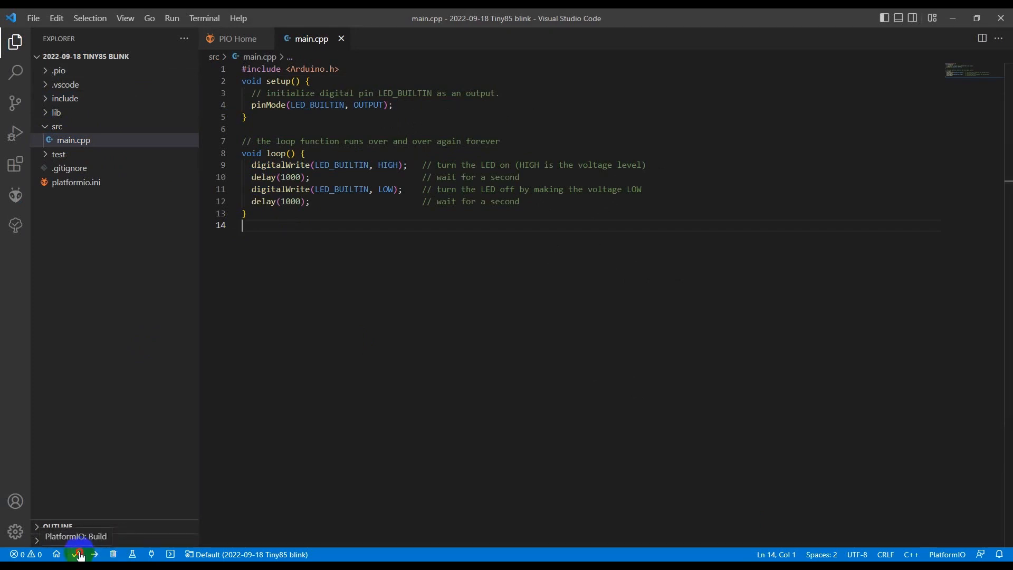
Build the blink firmware, then attempt an upload that fails with no USBtiny device found.
left_click(80, 554)
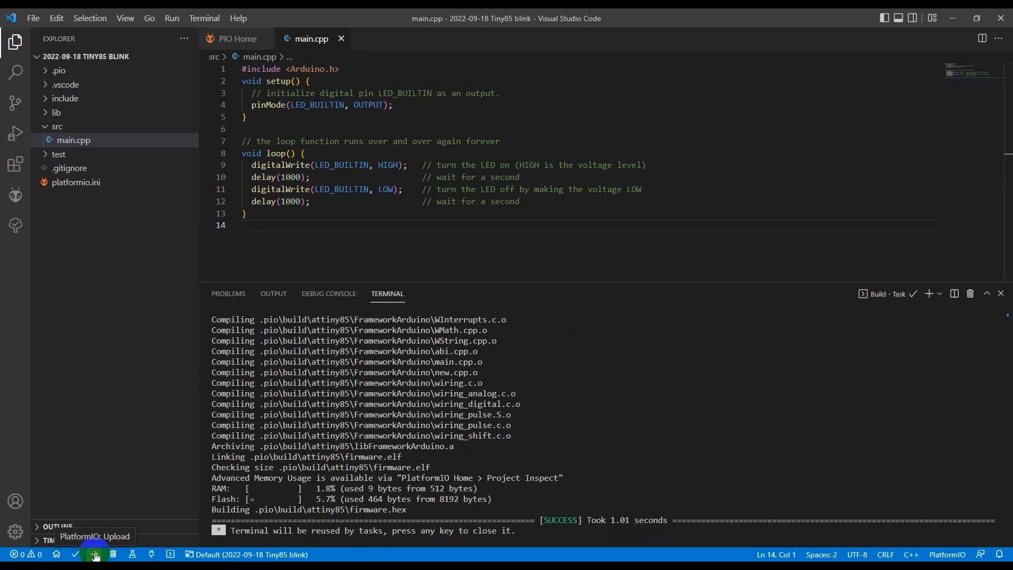
left_click(94, 554)
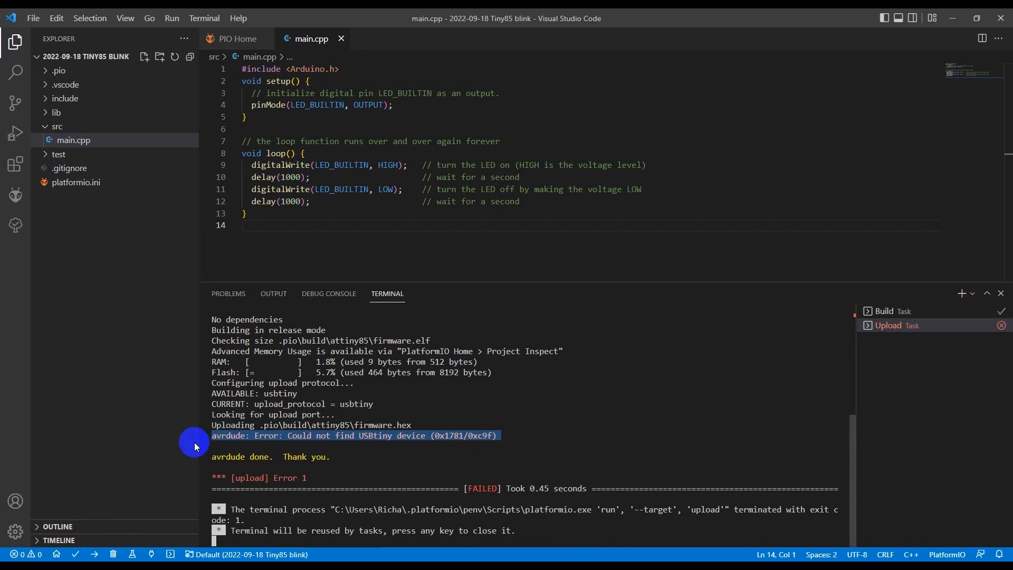
mouse_move(163, 410)
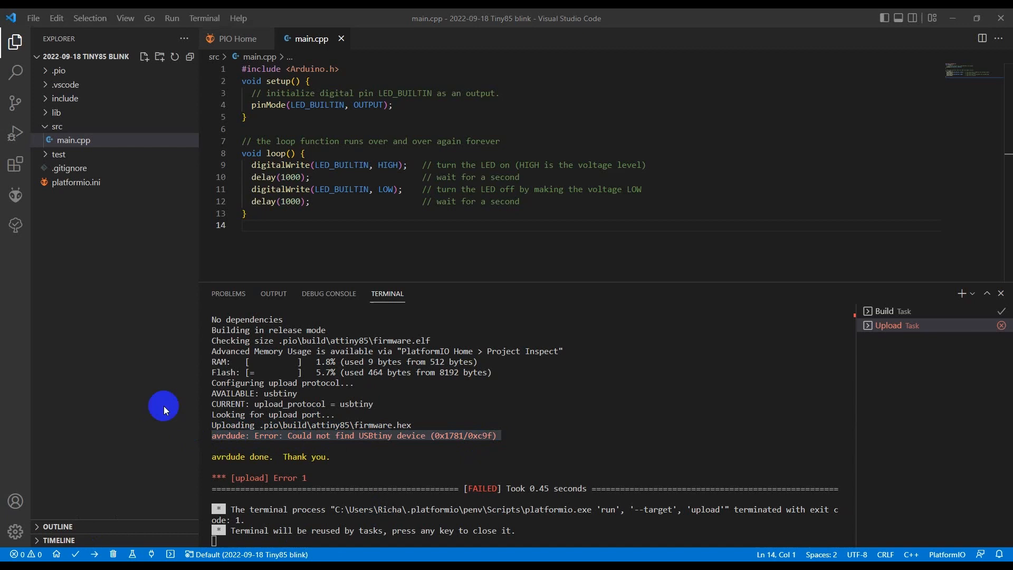
Add 'upload_protocol = micronucleus' to platformio.ini under the ATtiny85 environment.
left_click(76, 183)
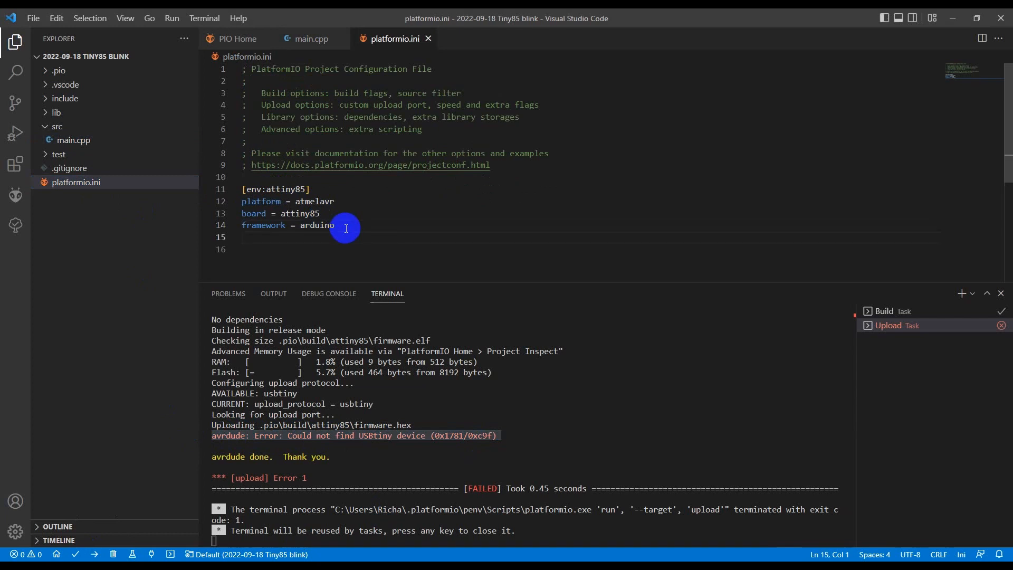
type("upload_protocol = micronucleus")
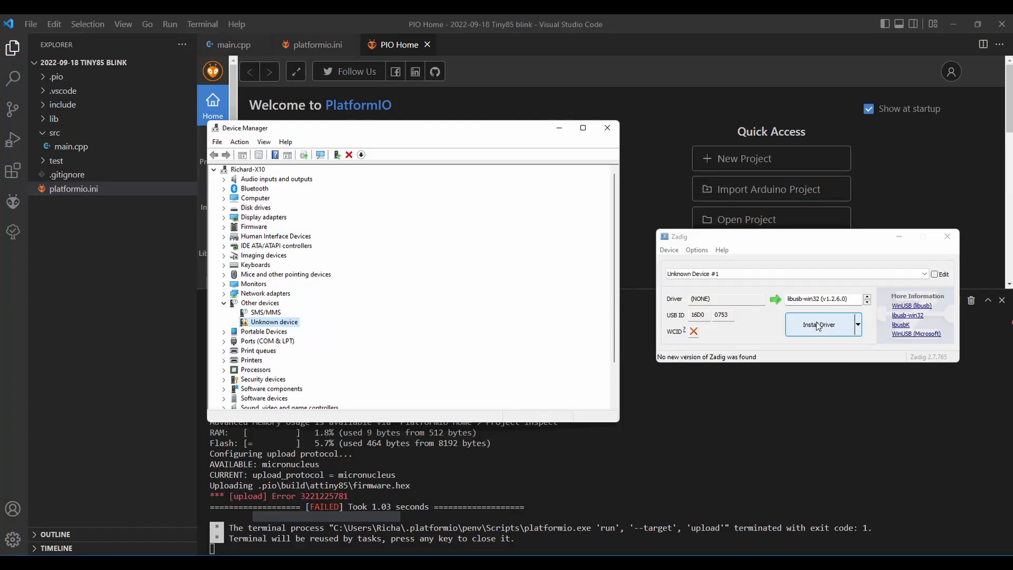
Install the libusb-win32 driver for the unknown device in Zadig and rerun the firmware upload.
left_click(819, 324)
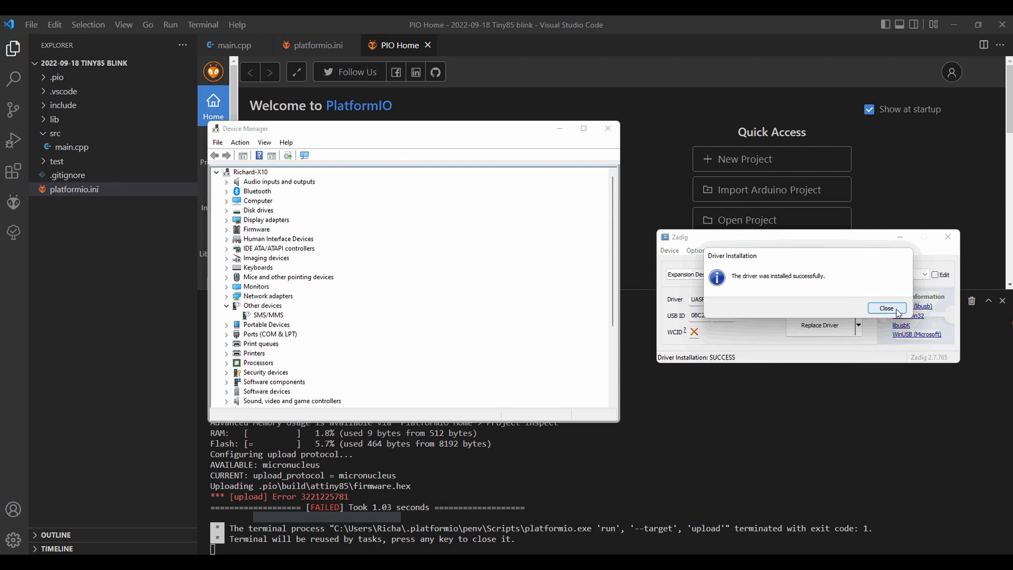
left_click(886, 308)
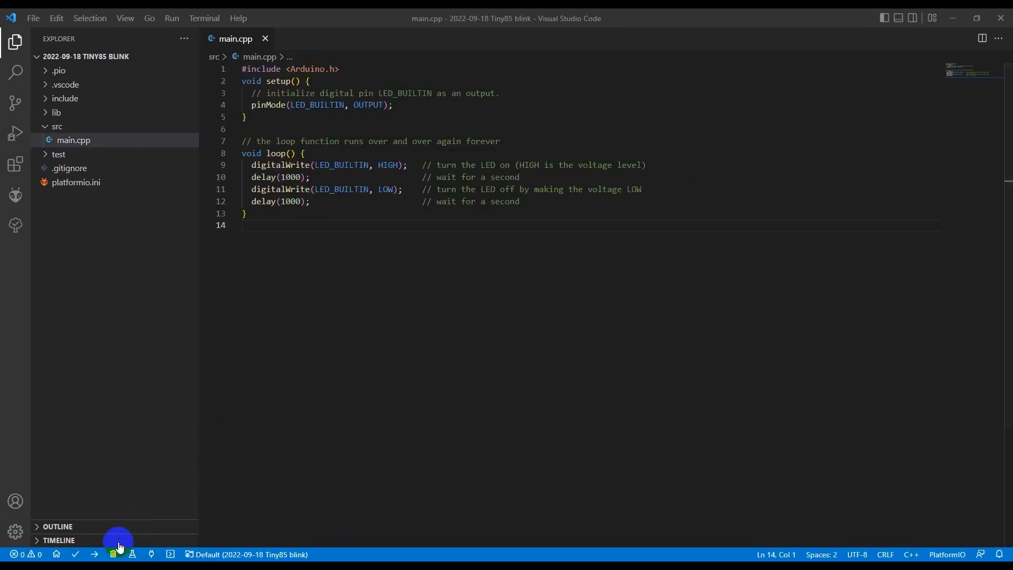
left_click(119, 554)
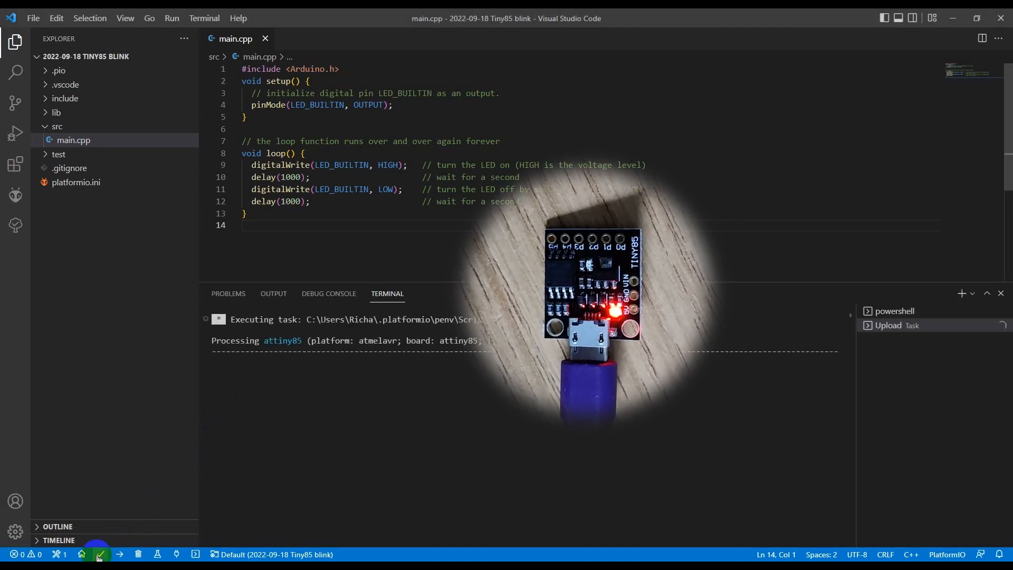